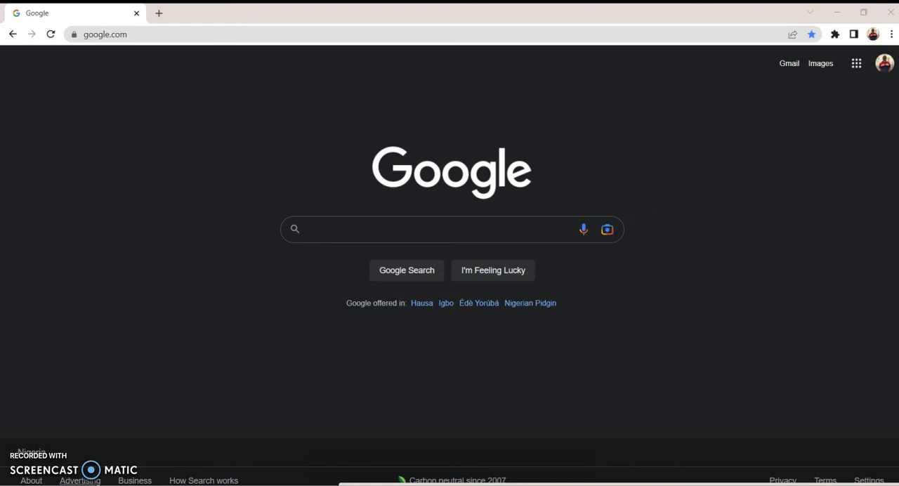
# Navigate from Google to mysupport.netapp.com via the address bar.
pyautogui.click(105, 36)
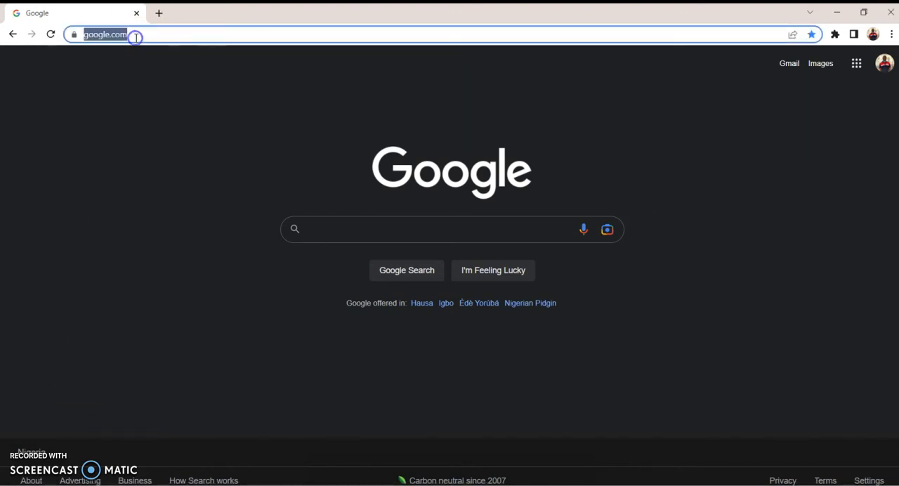
pyautogui.write('mysupport.netapp')
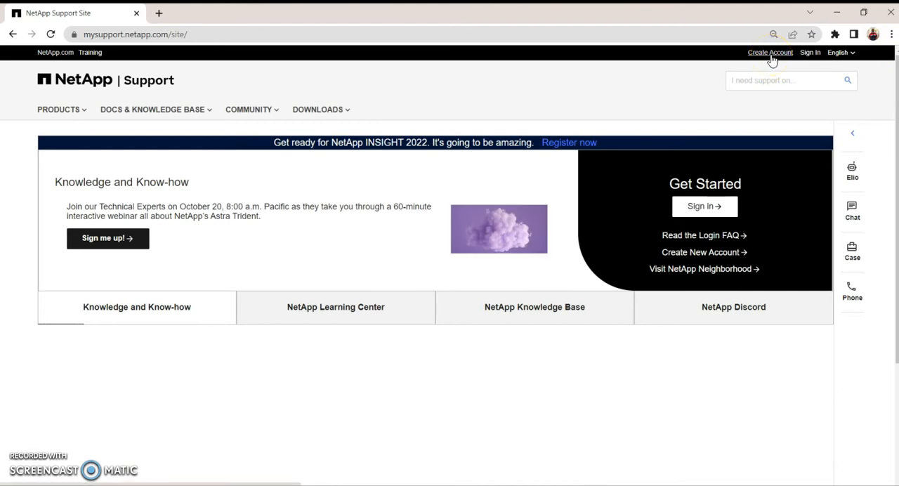
# Sign in to the NetApp support account through Create Account and Sign In.
pyautogui.click(771, 50)
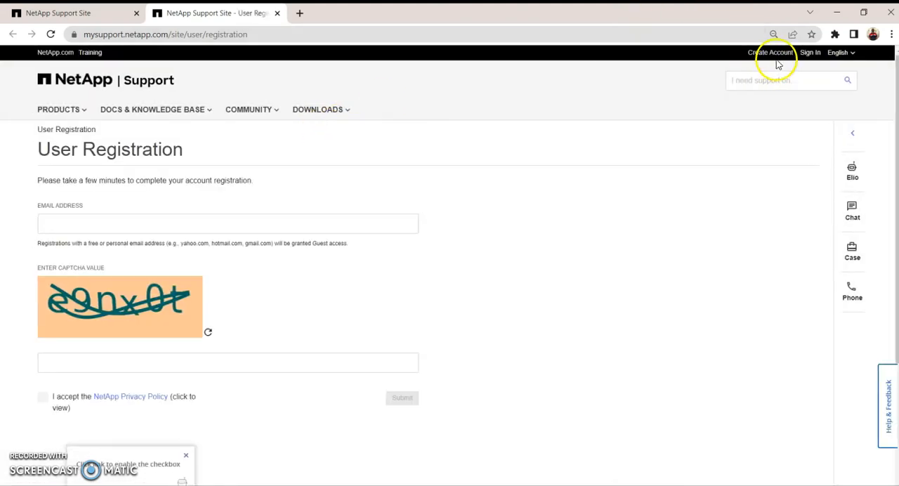
pyautogui.click(809, 54)
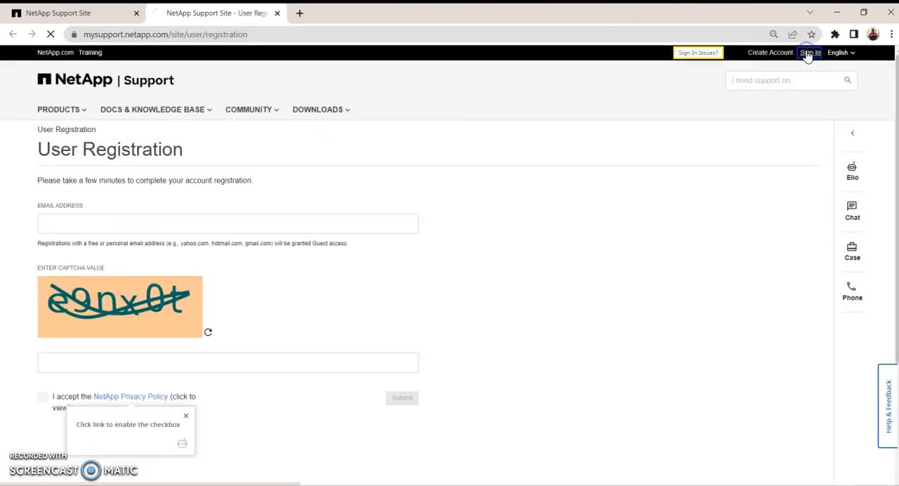
pyautogui.click(809, 52)
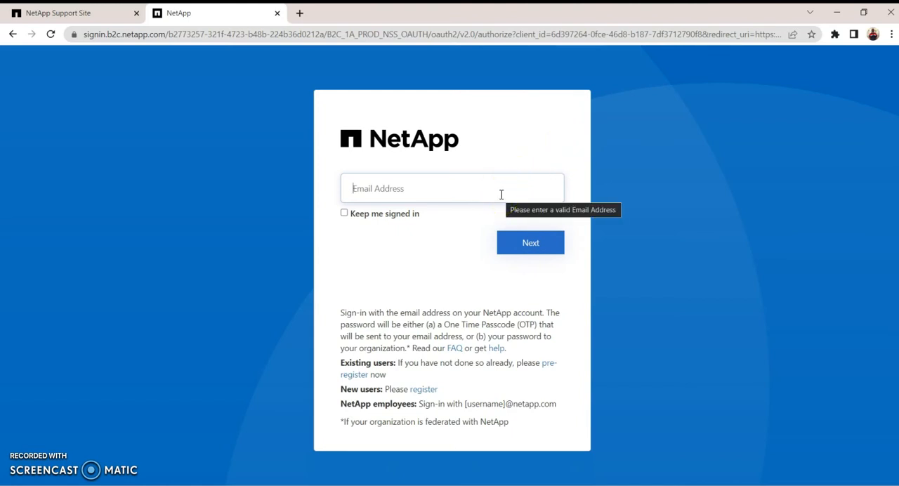
pyautogui.moveTo(259, 400)
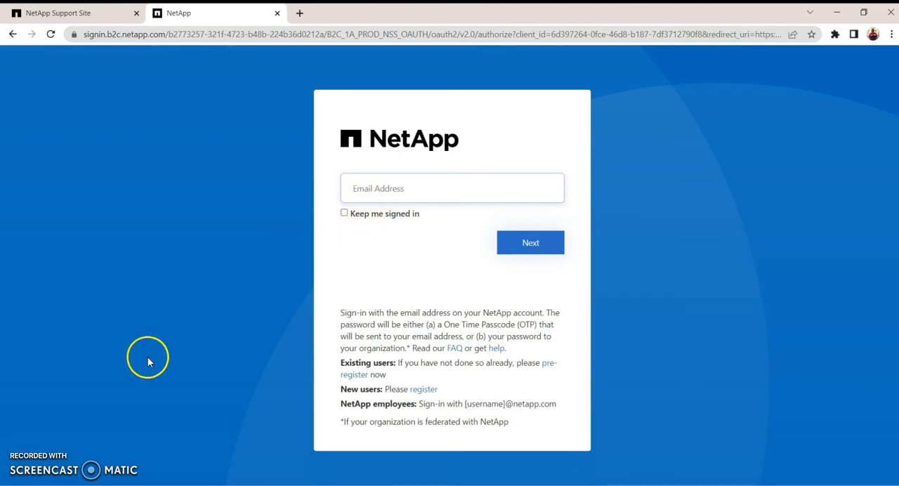
pyautogui.click(421, 388)
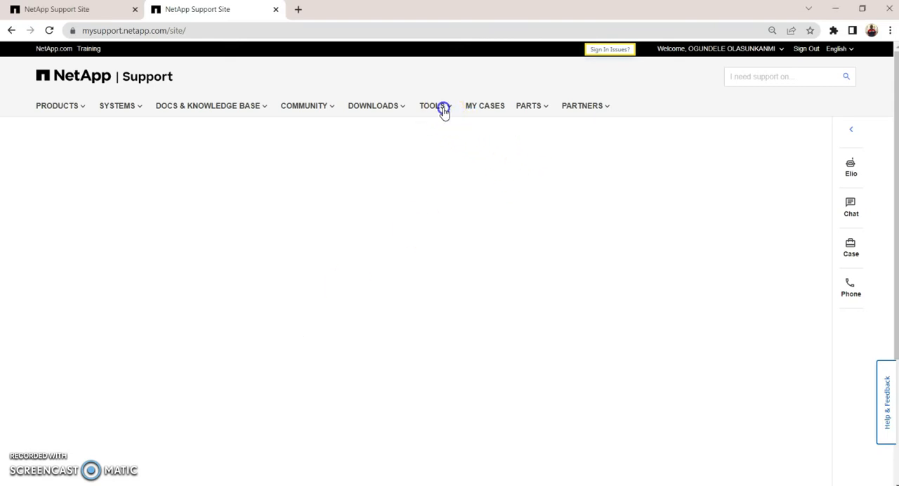
# Search all support tools for 'sim' and choose Download App under Simulate ONTAP.
pyautogui.click(433, 105)
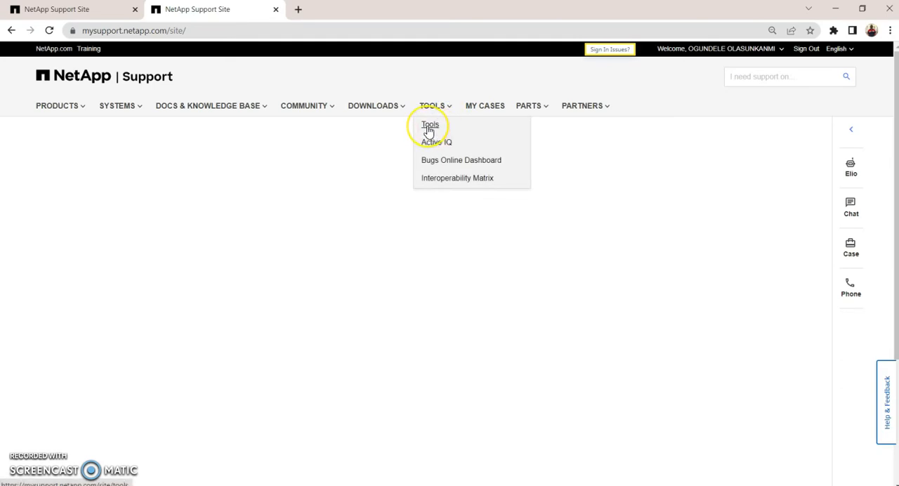
pyautogui.click(430, 125)
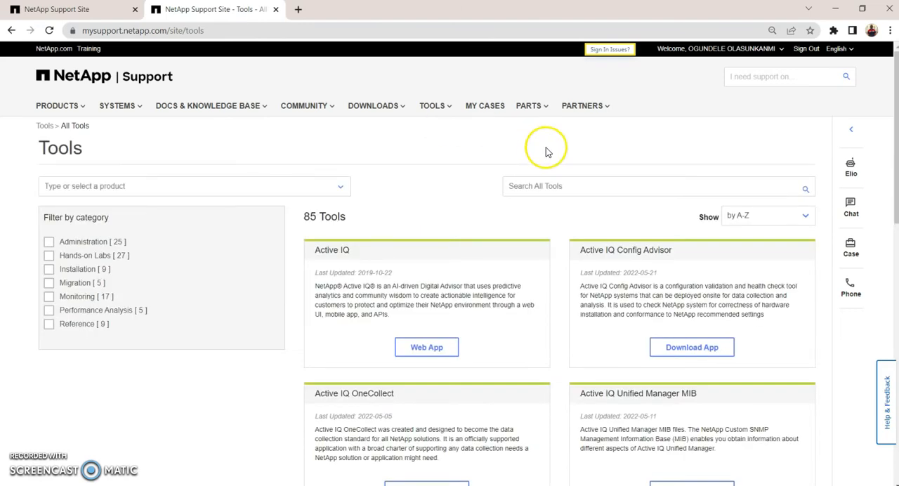
pyautogui.click(653, 185)
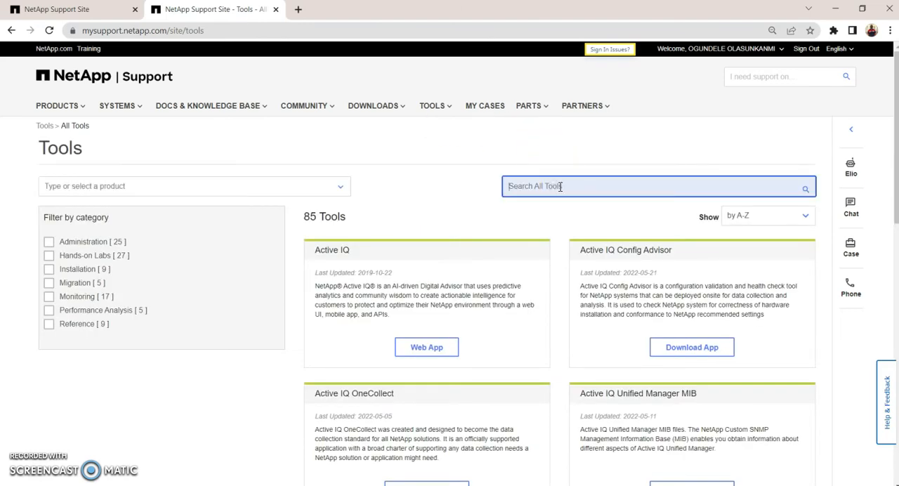
pyautogui.write('simul')
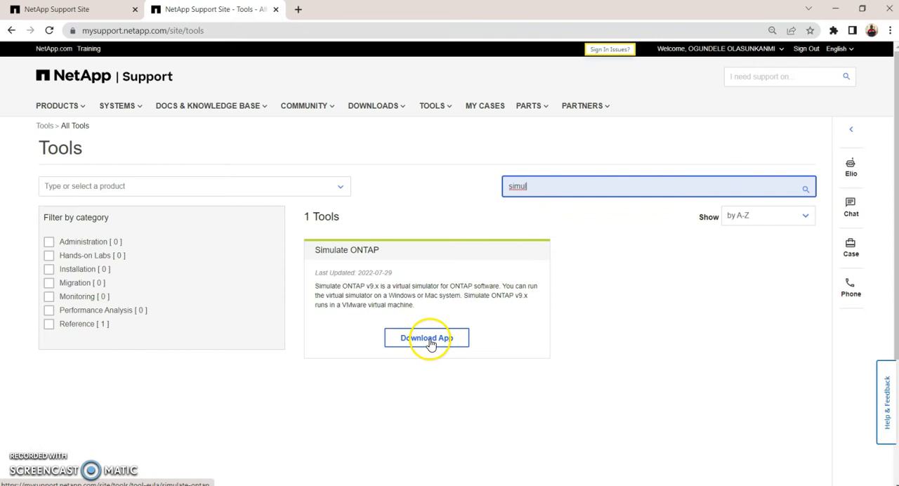
pyautogui.click(427, 337)
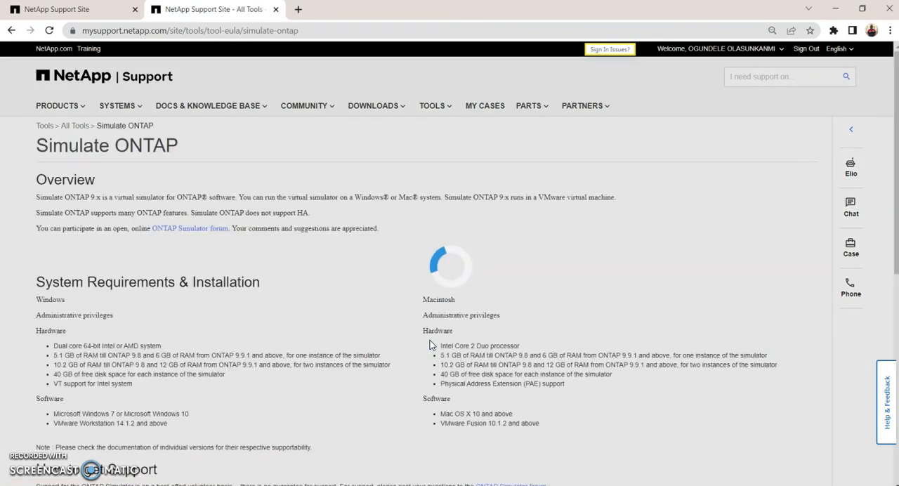
# Scroll through the simulator's overview and requirements toward the version download list.
pyautogui.scroll(-3)
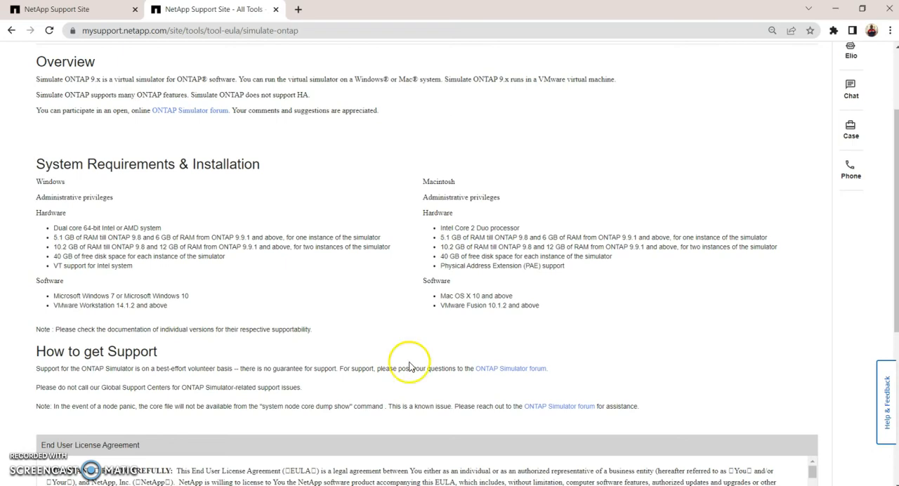
pyautogui.moveTo(105, 250)
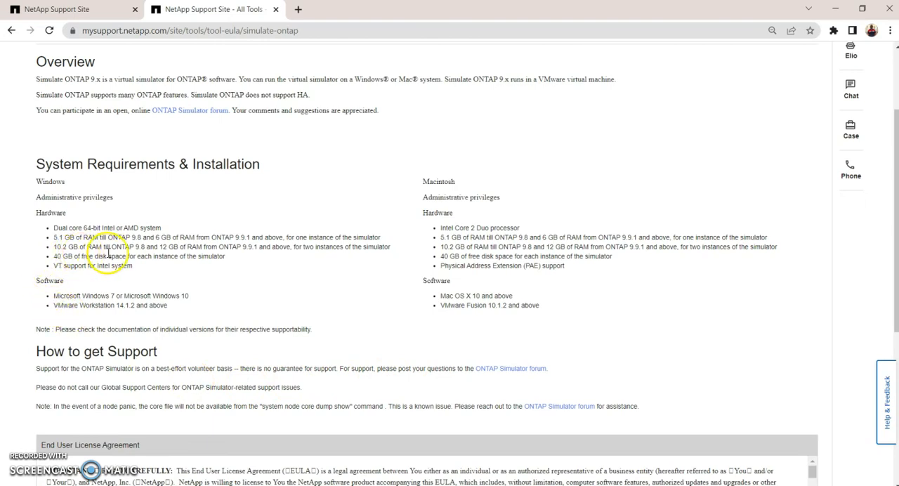
pyautogui.moveTo(59, 224)
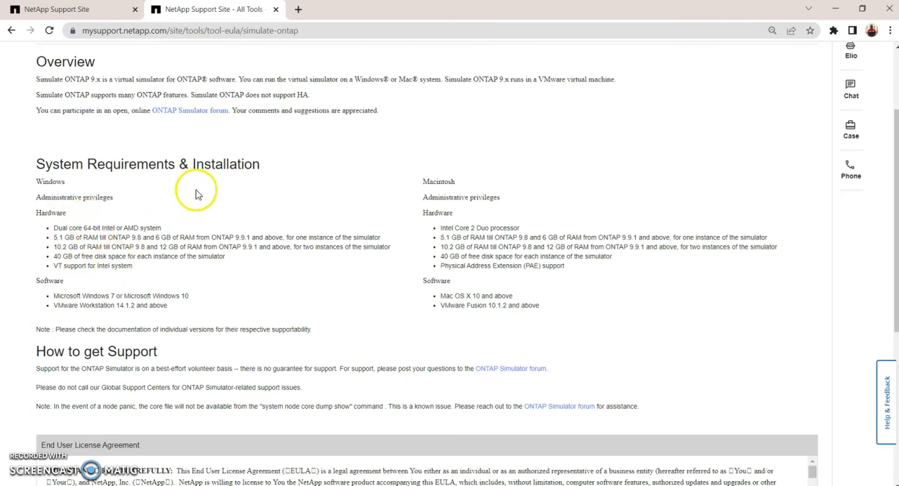
pyautogui.moveTo(200, 191)
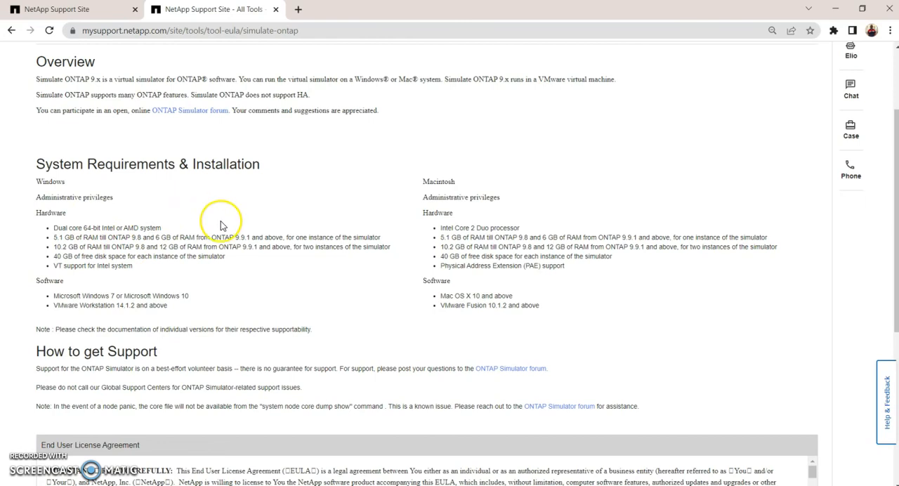
pyautogui.moveTo(223, 224)
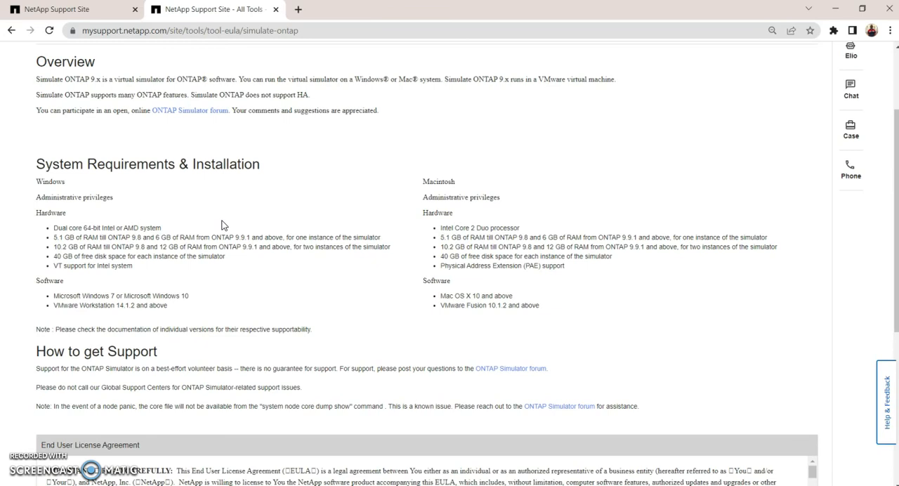
pyautogui.scroll(-3)
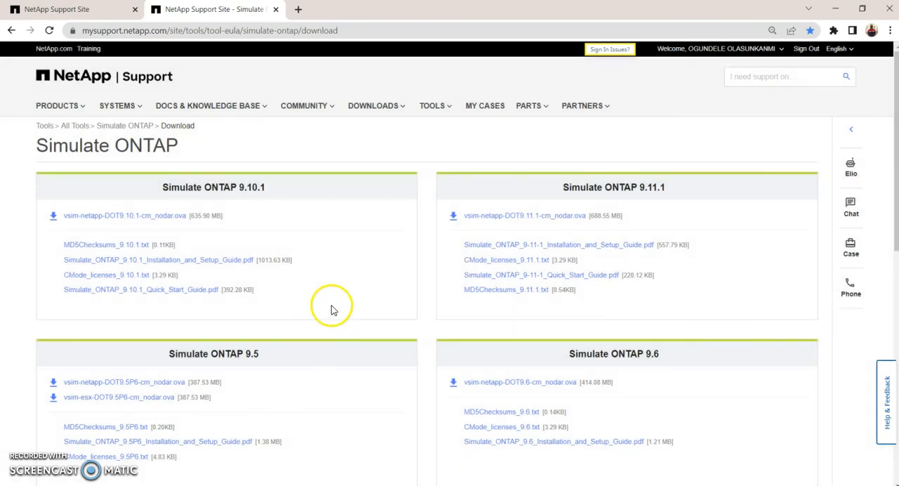
# Scroll the download page down to the older versions 9.5–9.8.
pyautogui.scroll(-3)
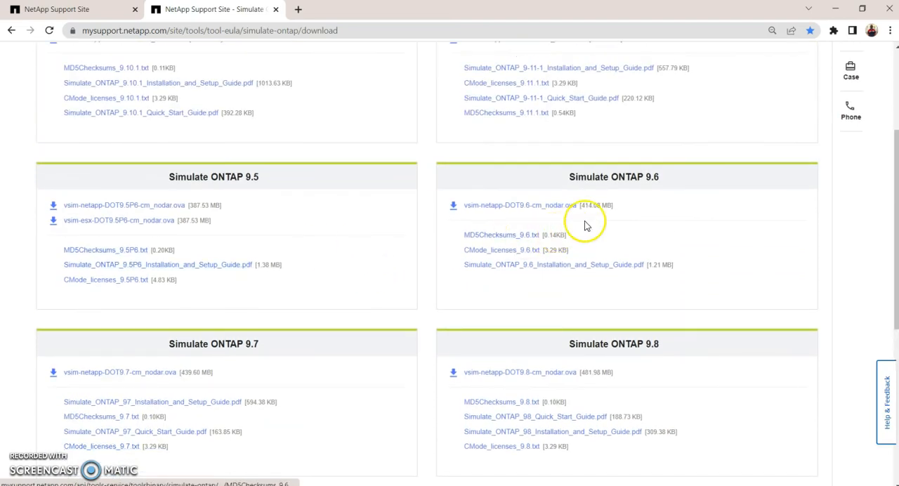
pyautogui.scroll(-3)
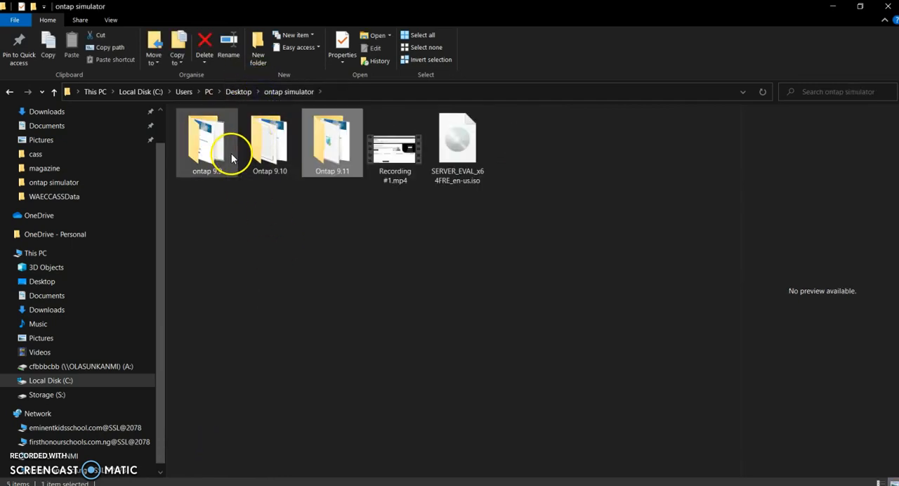
pyautogui.moveTo(236, 156)
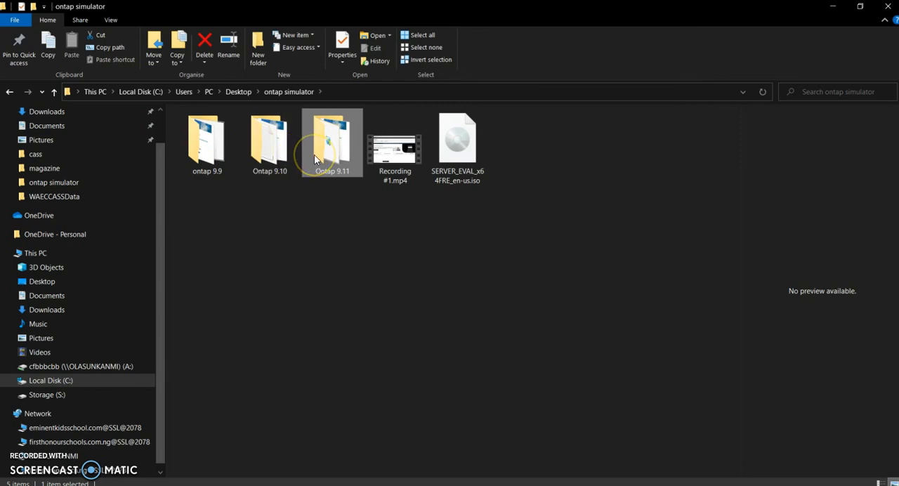
pyautogui.moveTo(314, 157)
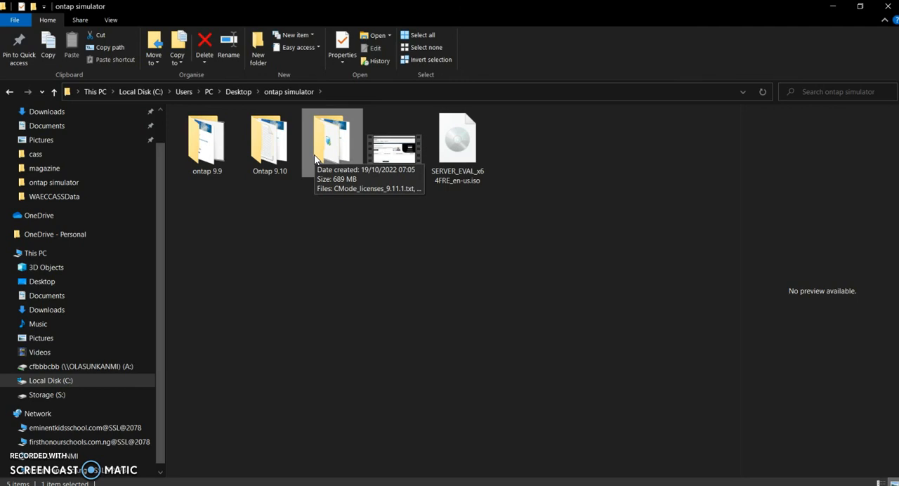
# View the Ontap 9.11 folder's license, setup guide and OVA, then return to Chrome.
pyautogui.doubleClick(331, 138)
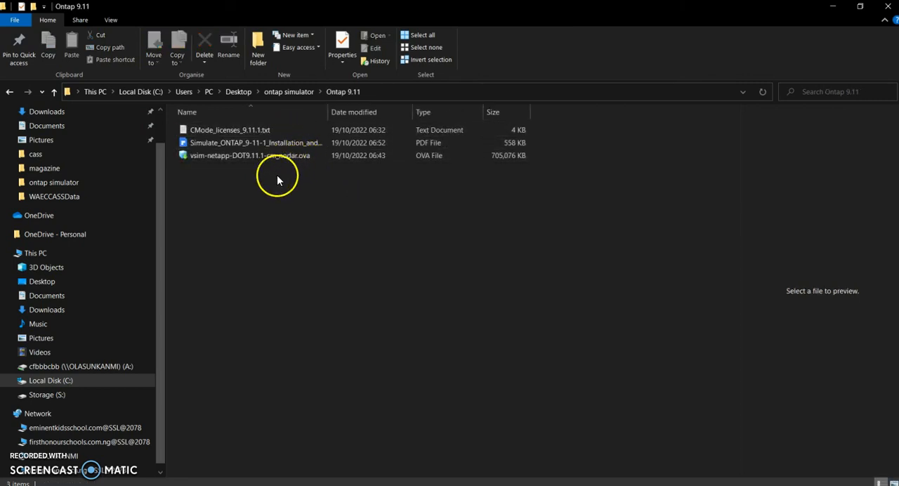
pyautogui.click(274, 156)
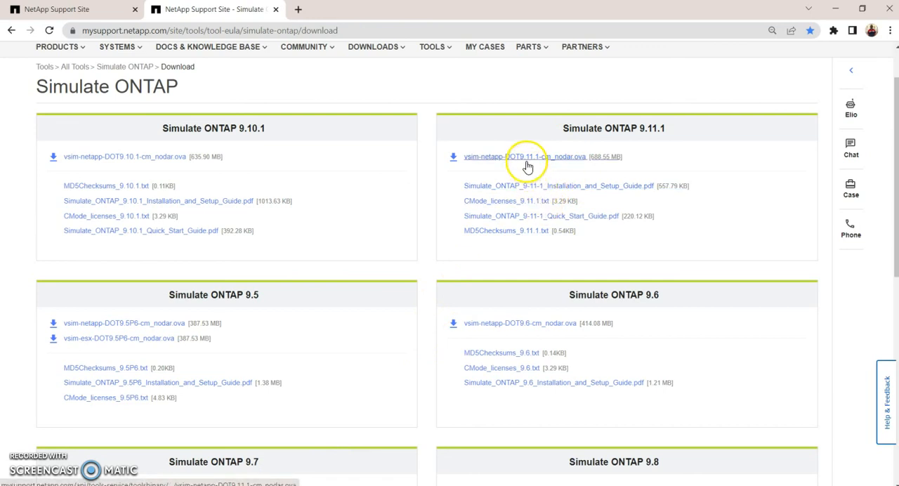
pyautogui.moveTo(521, 184)
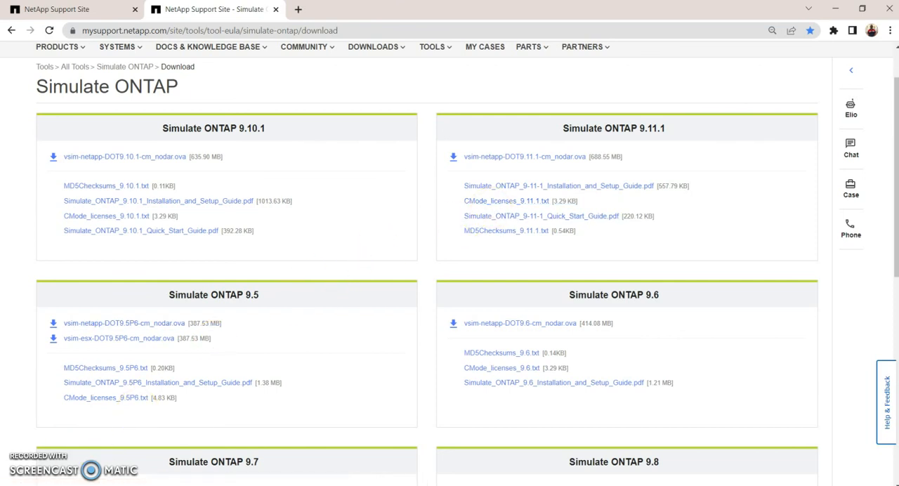
pyautogui.moveTo(500, 165)
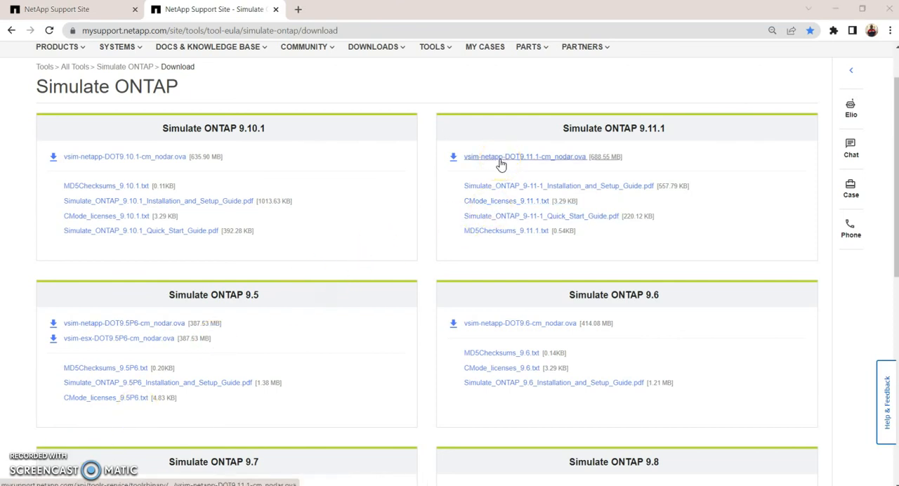